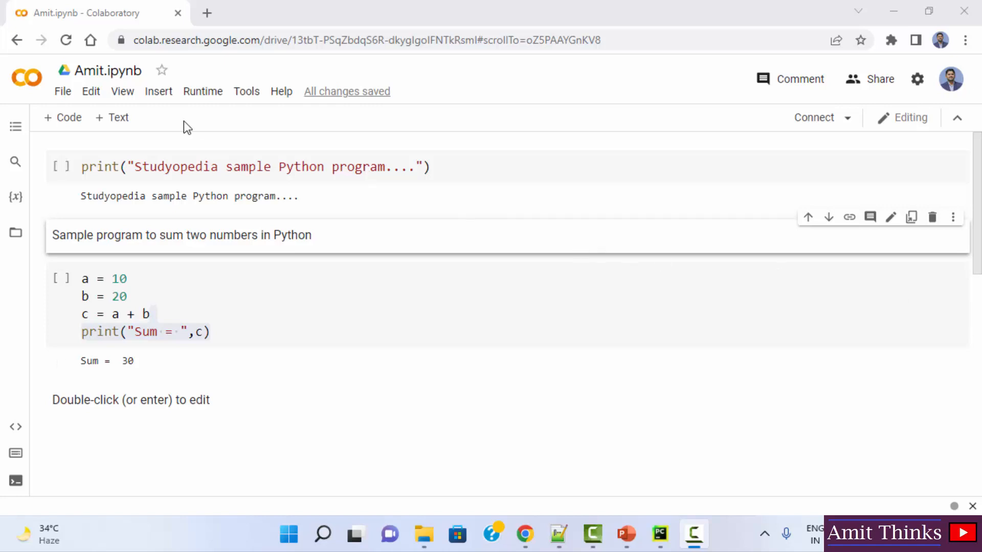
- Start a new Colab notebook from the File menu, to be named AmitNumpy.ipynb
{"action": "left_click", "coordinate": [62, 91]}
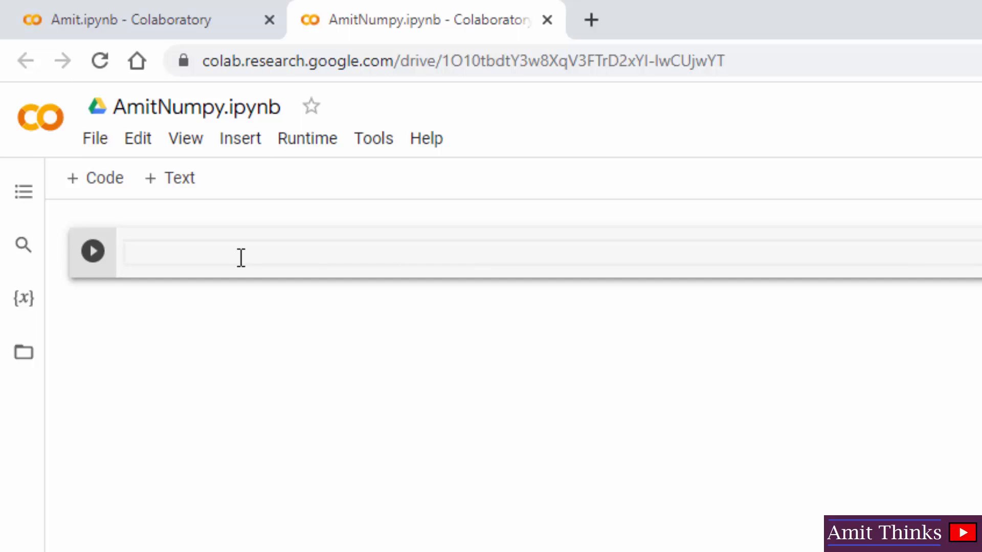
- Write 'import numpy as np' as the first line and move to a new line
{"action": "type", "text": "impor"}
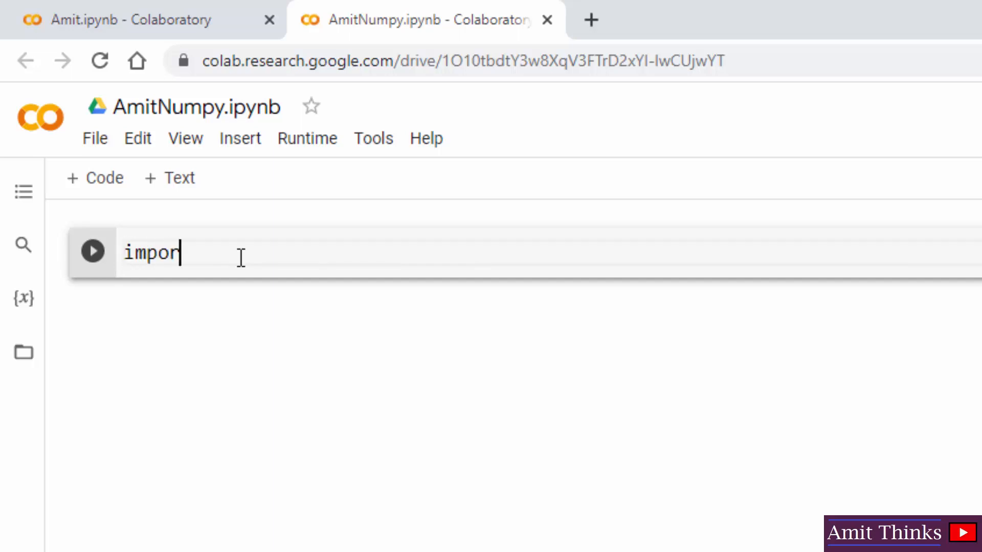
{"action": "type", "text": "t numpy"}
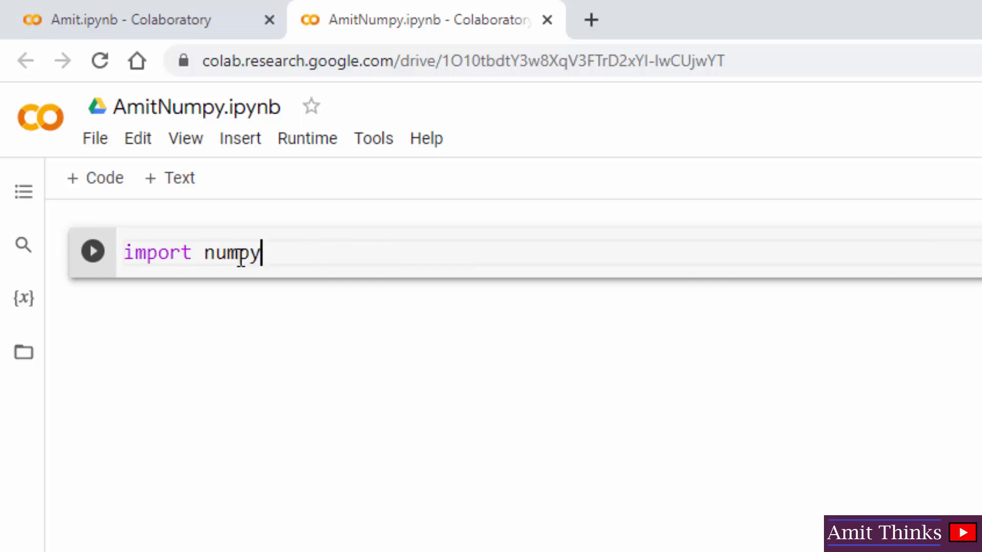
{"action": "type", "text": "as np"}
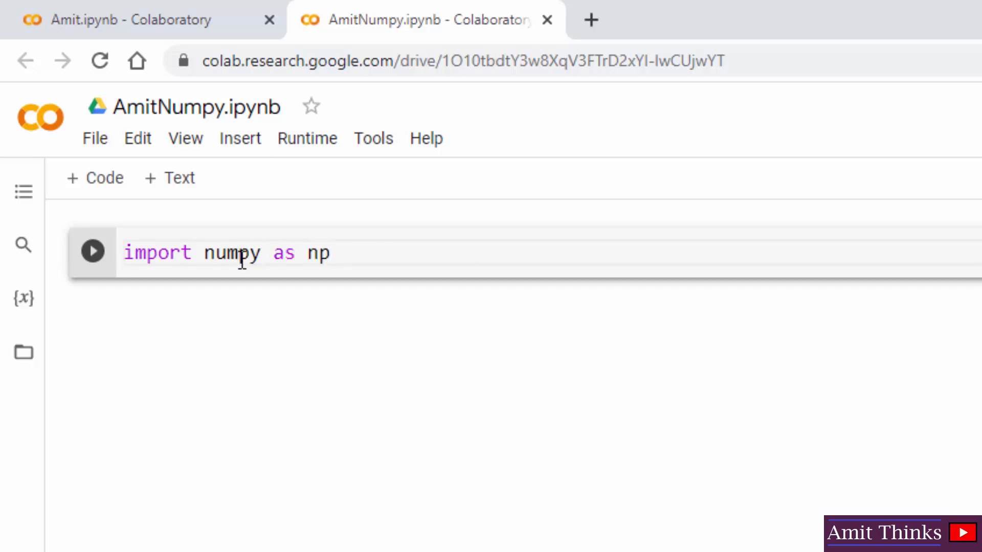
{"action": "double_click", "coordinate": [230, 253]}
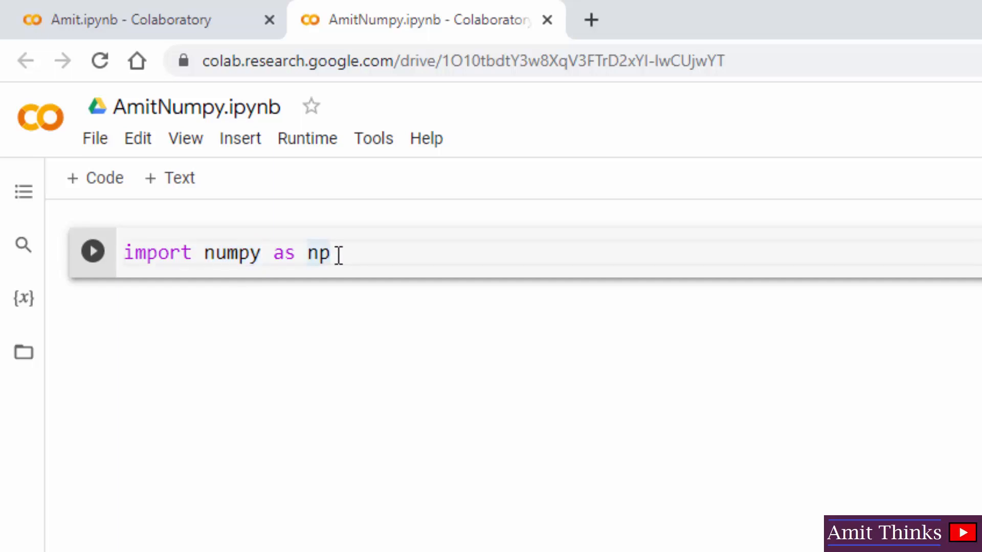
{"action": "key", "text": "enter"}
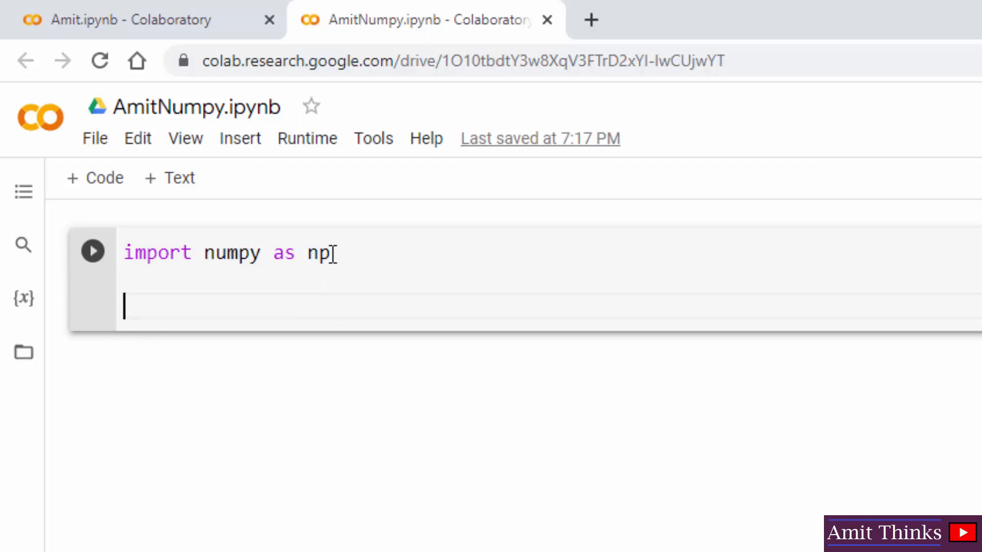
- Write 'arr = np.array((1, 2, 3))' to build the array from a tuple
{"action": "type", "text": "n"}
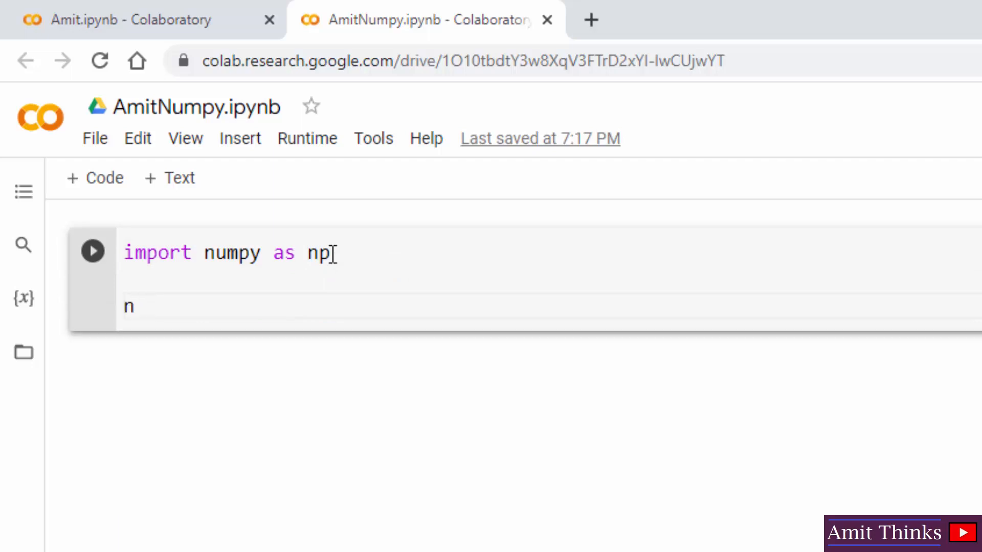
{"action": "type", "text": "rr ="}
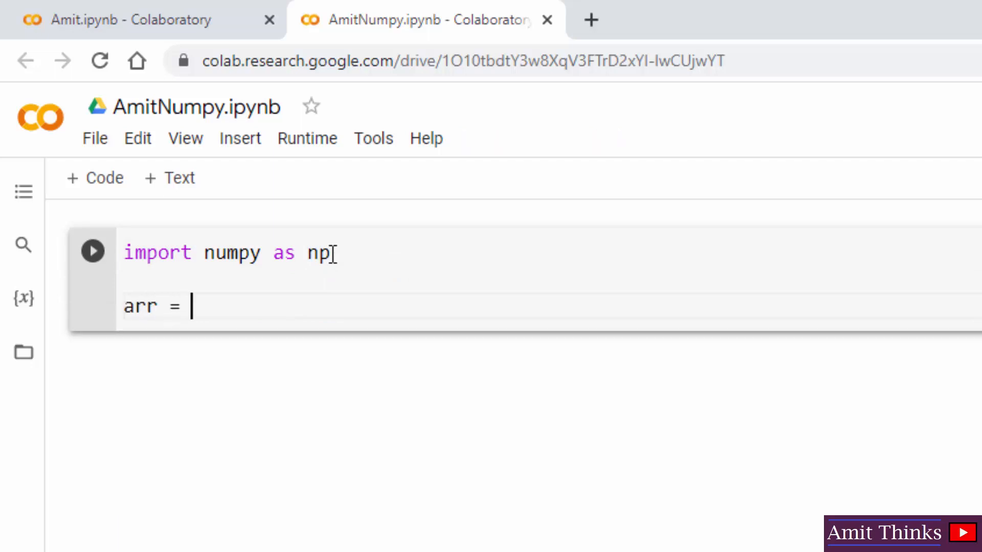
{"action": "type", "text": "np"}
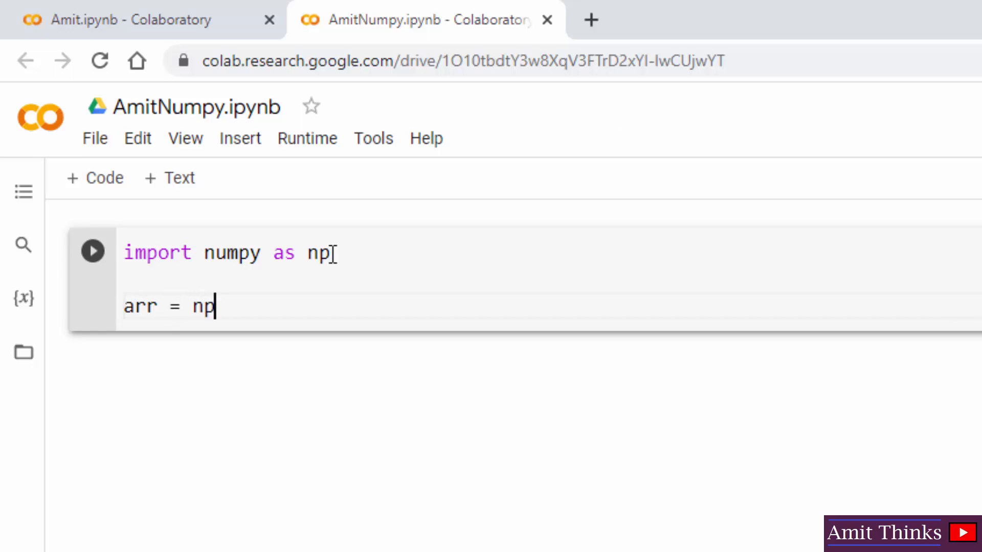
{"action": "type", "text": ".arr"}
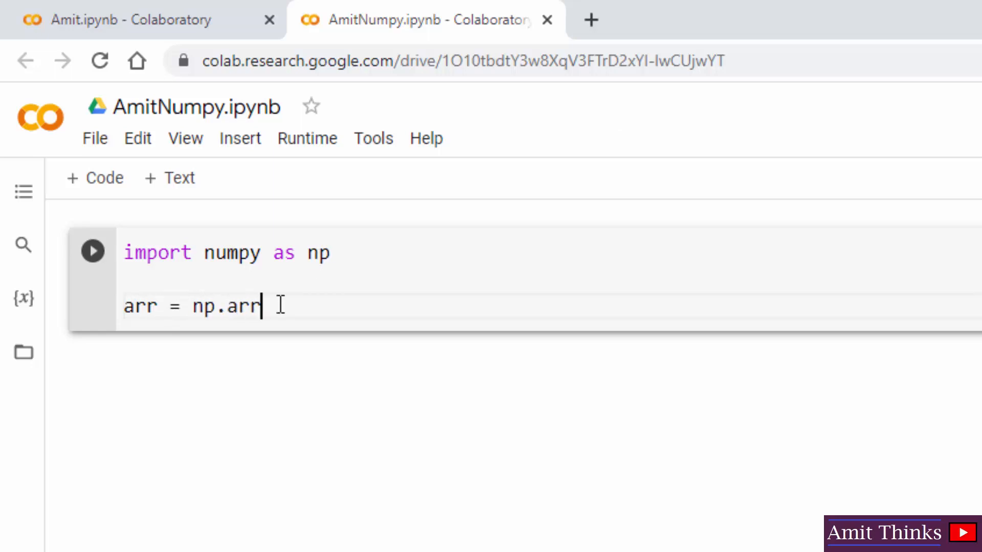
{"action": "type", "text": "ay(("}
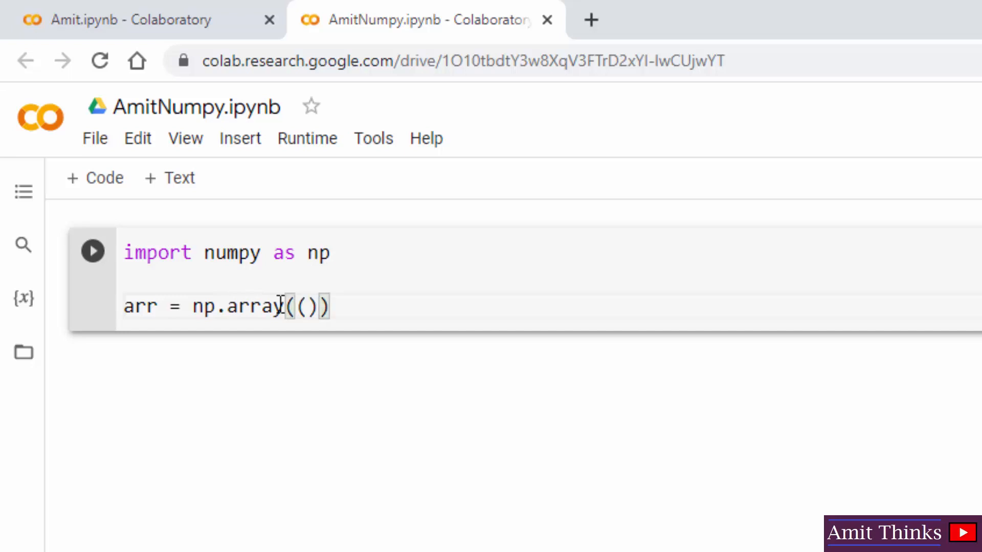
{"action": "type", "text": "1, 2, 3"}
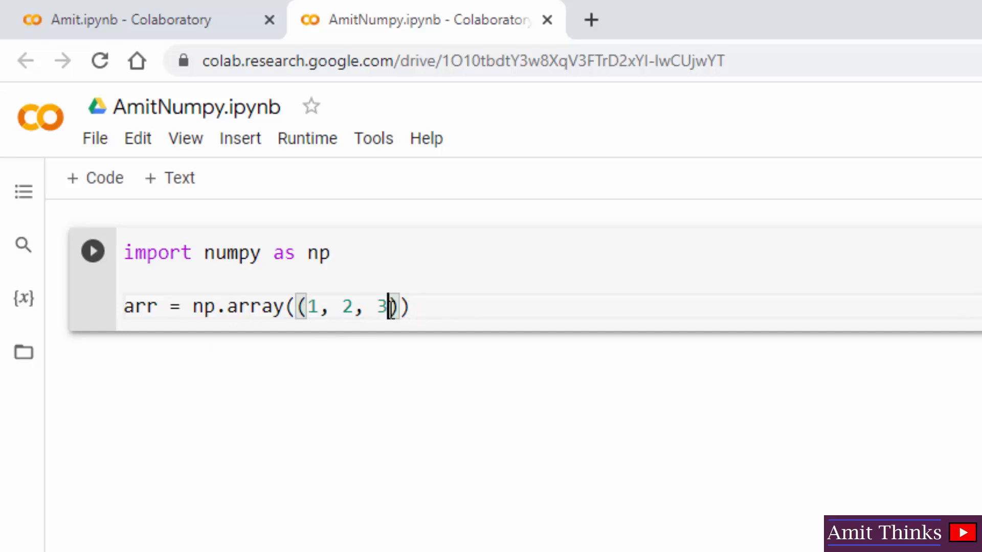
{"action": "type", "text": ")"}
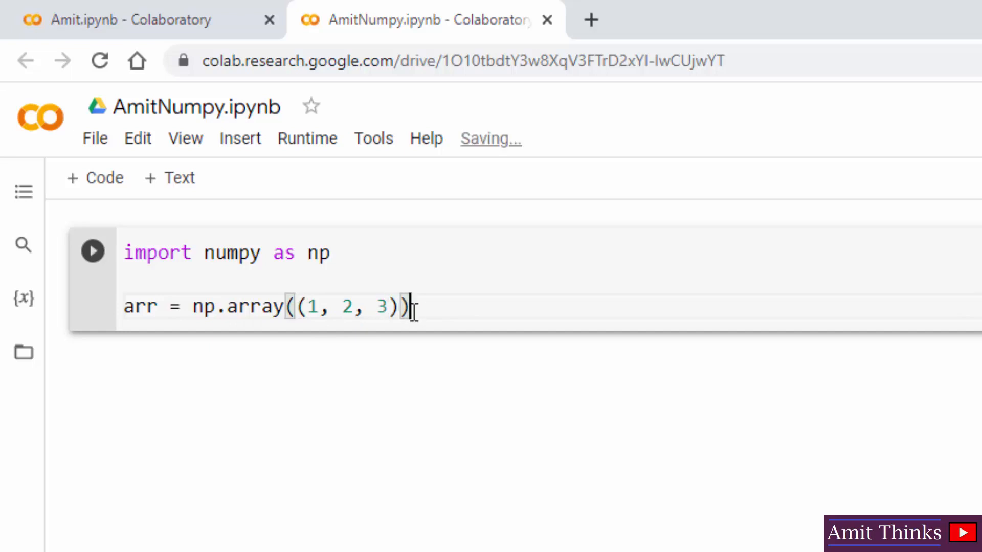
- Write print("Array = ",arr) and print(type(arr)) as the final two lines
{"action": "type", "text": "print(\"\")"}
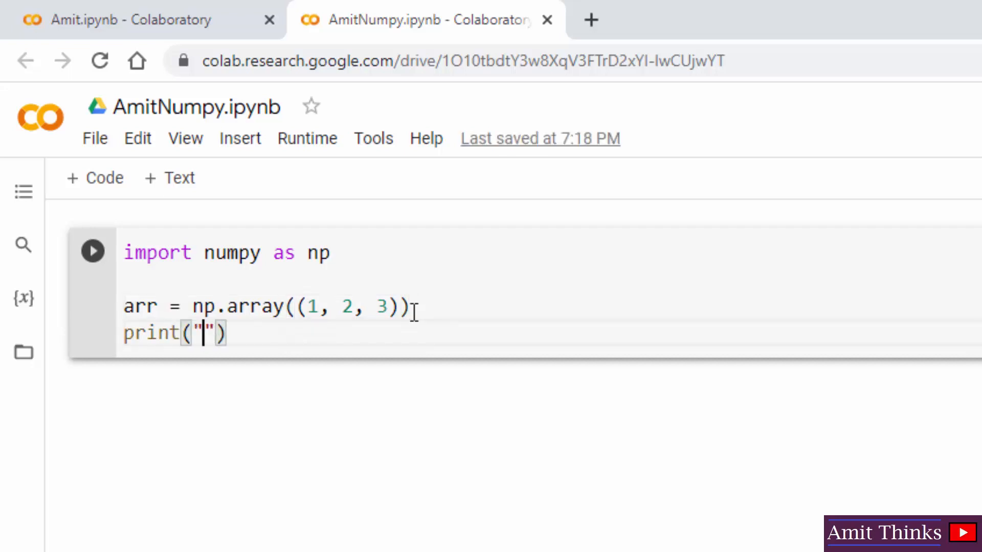
{"action": "type", "text": "Array"}
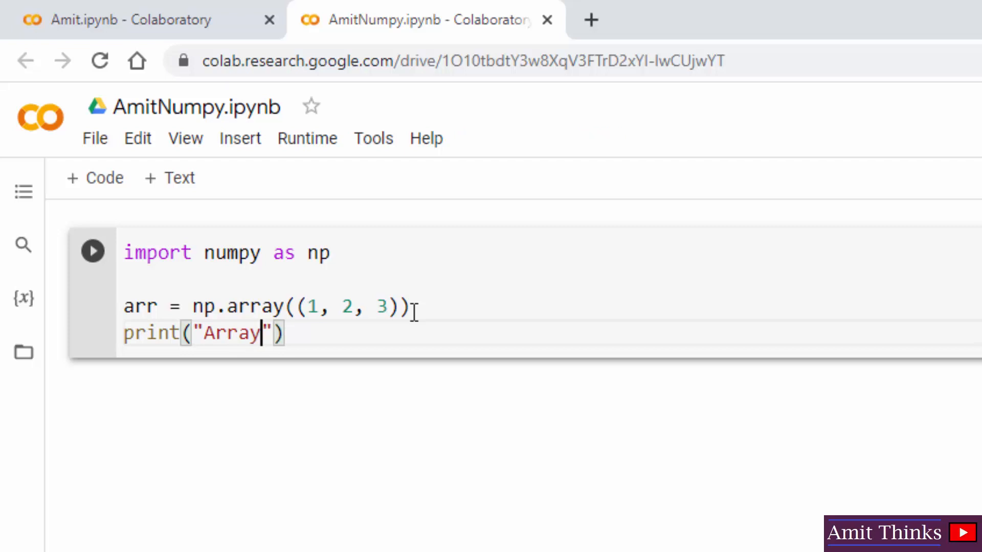
{"action": "type", "text": "= \","}
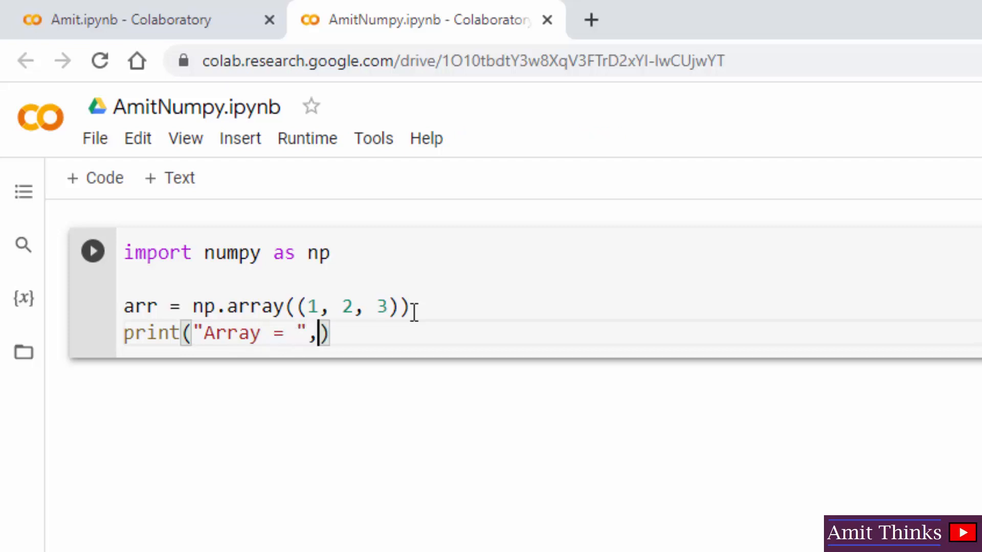
{"action": "type", "text": "arr"}
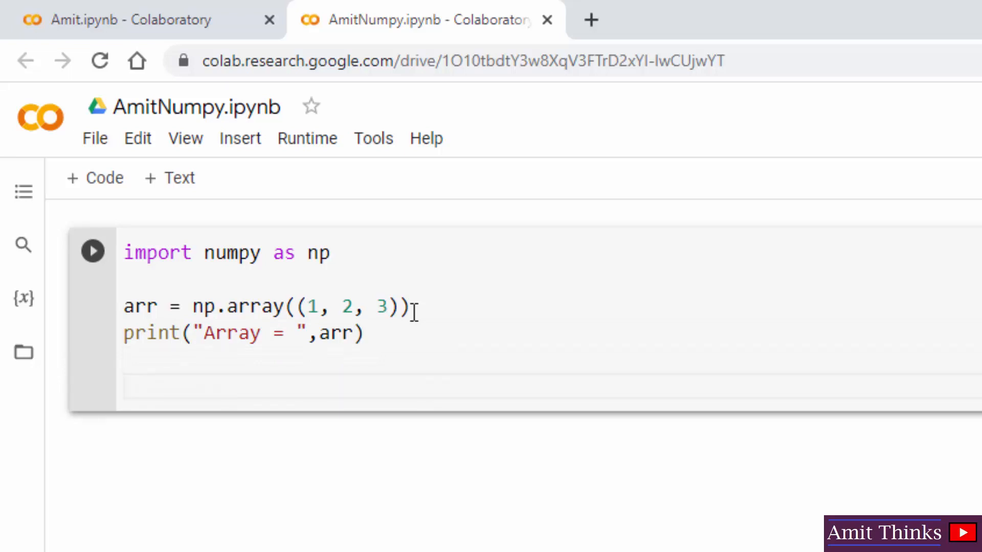
{"action": "type", "text": "print"}
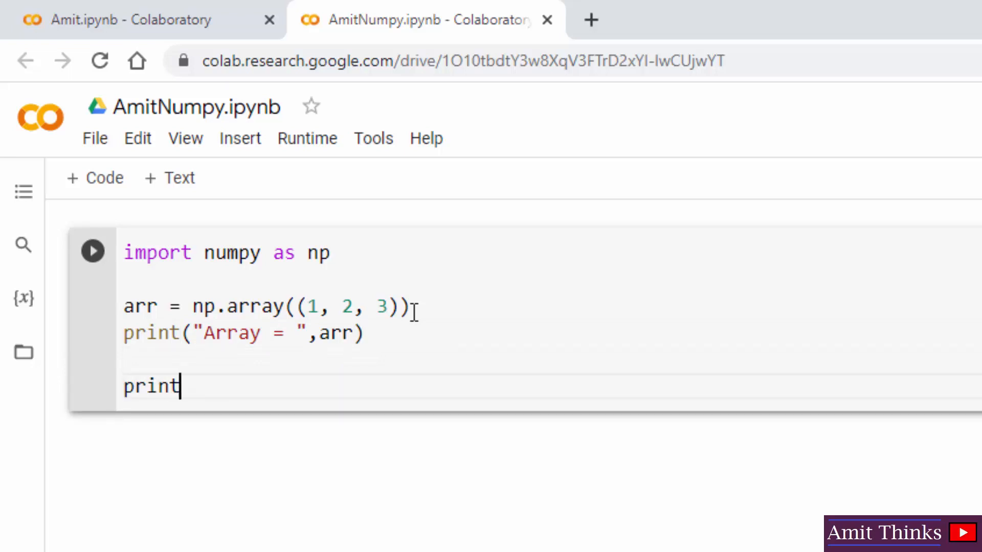
{"action": "type", "text": "(type())"}
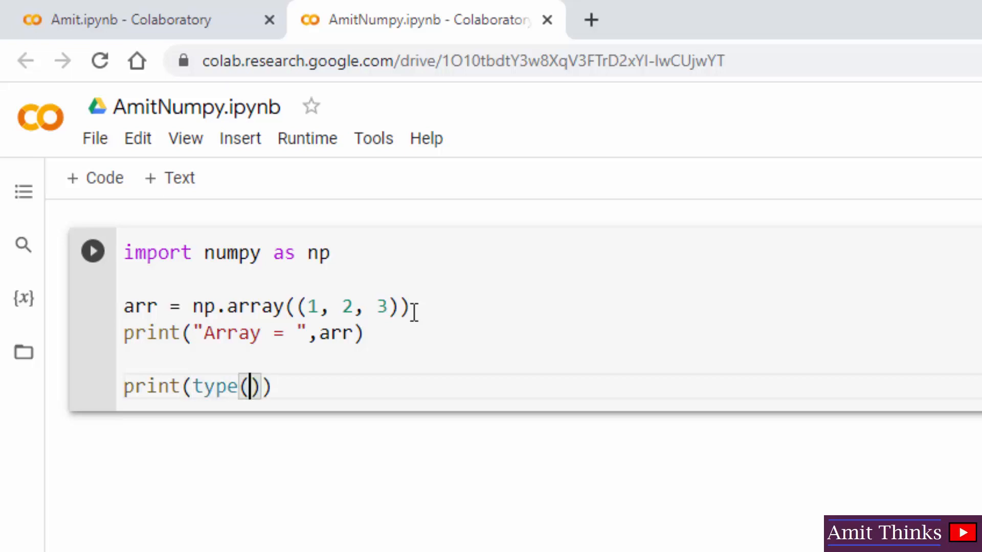
{"action": "type", "text": "arr"}
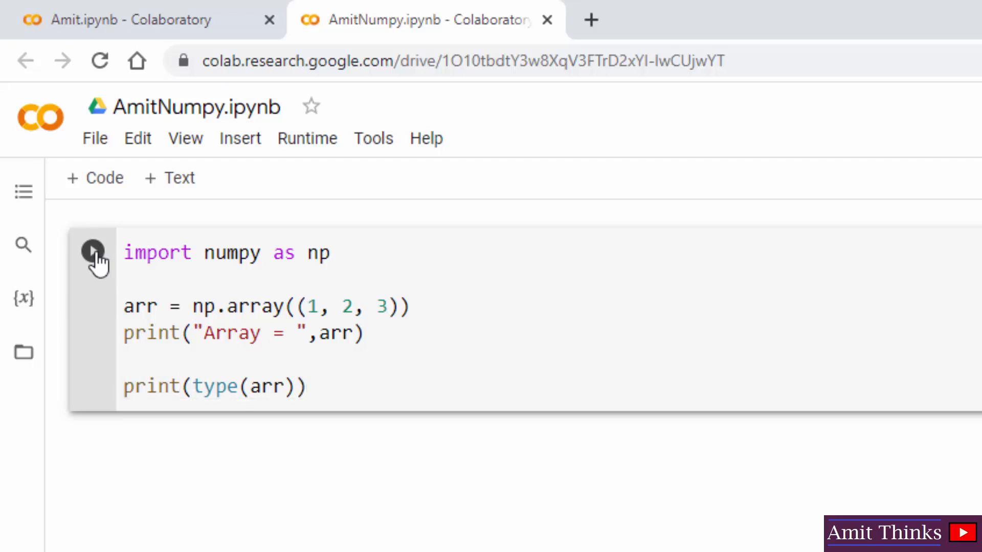
- Run the cell, printing Array = [1 2 3] and <class 'numpy.ndarray'>, and highlight the array output
{"action": "left_click", "coordinate": [93, 252]}
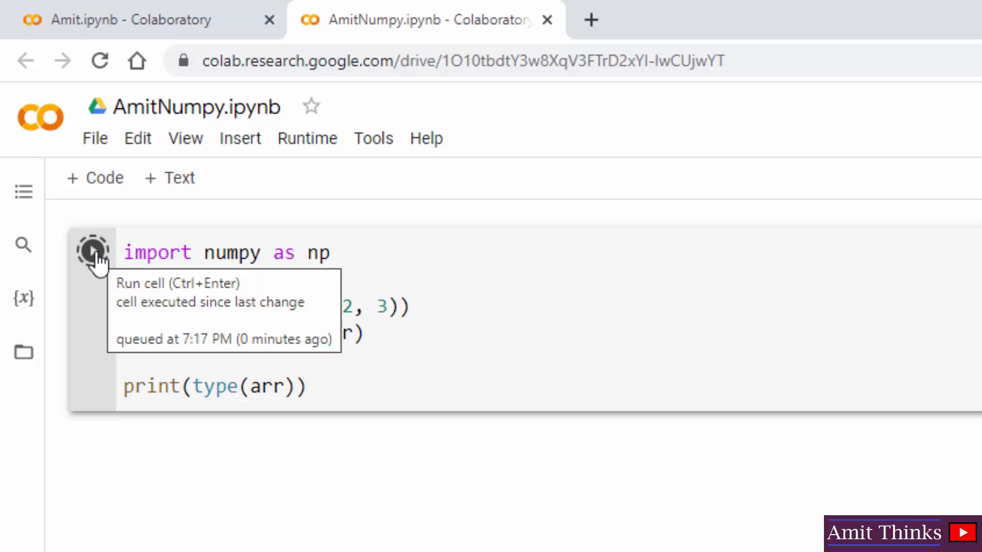
{"action": "left_click", "coordinate": [93, 251]}
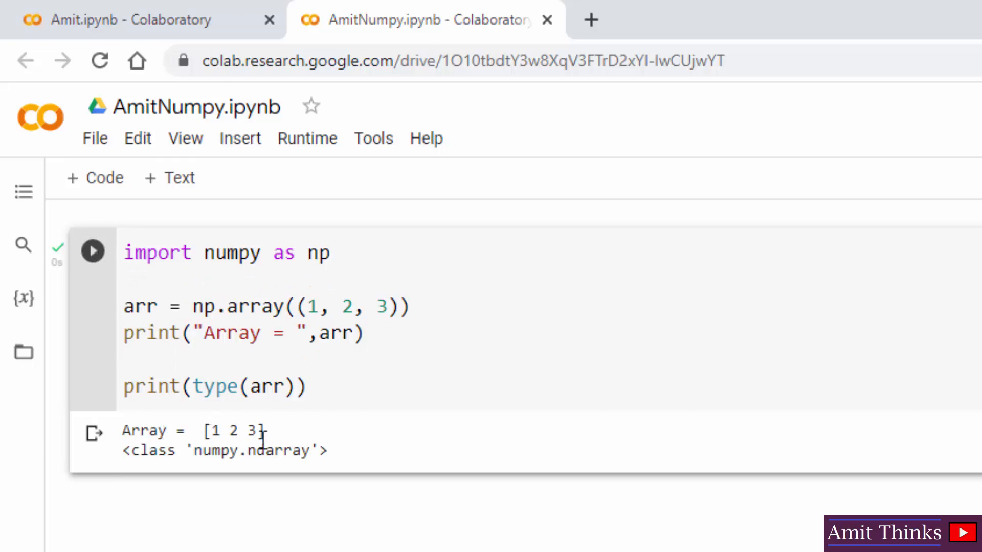
{"action": "left_click_drag", "start_coordinate": [124, 431], "coordinate": [263, 430]}
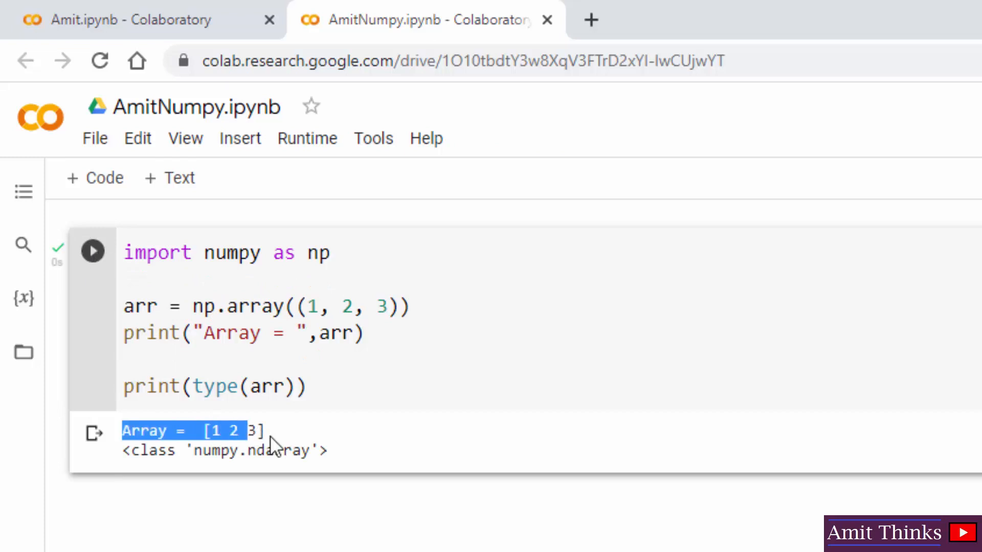